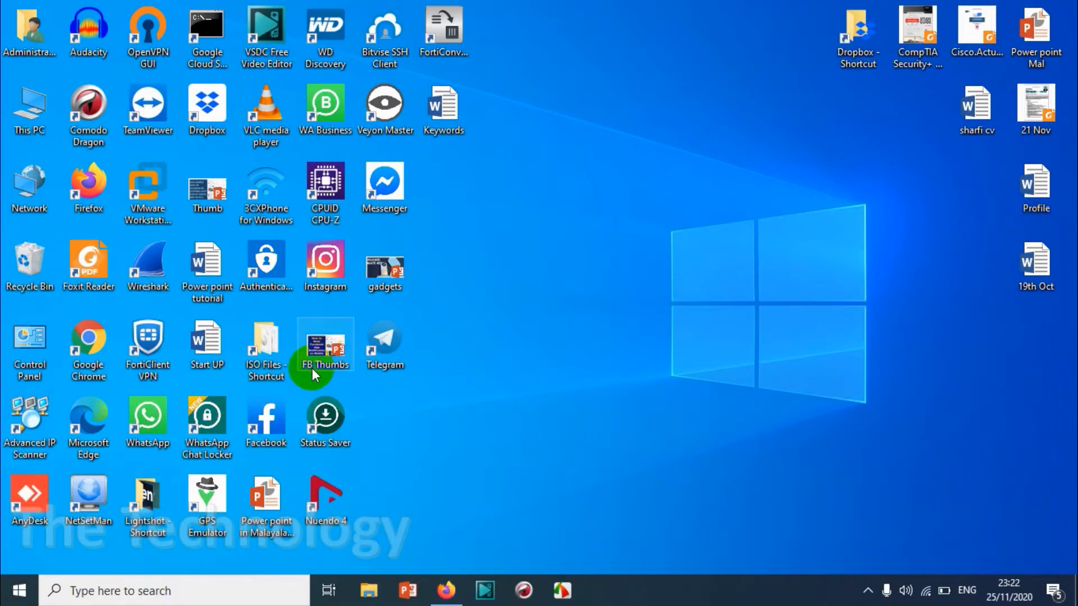
# - Launch Telegram Desktop from its desktop icon
pyautogui.doubleClick(384, 342)
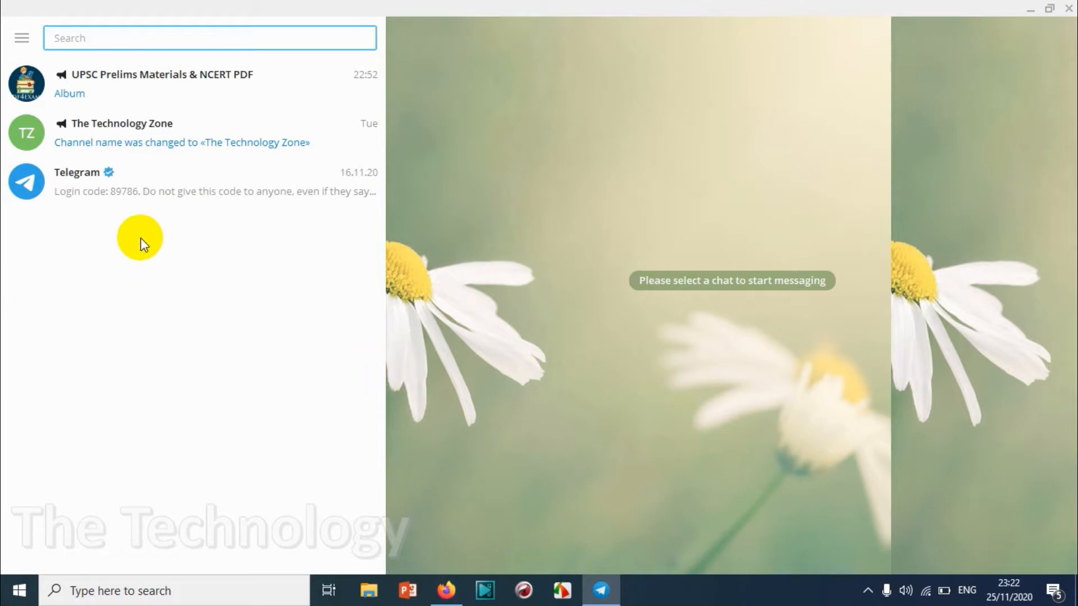
pyautogui.moveTo(21, 37)
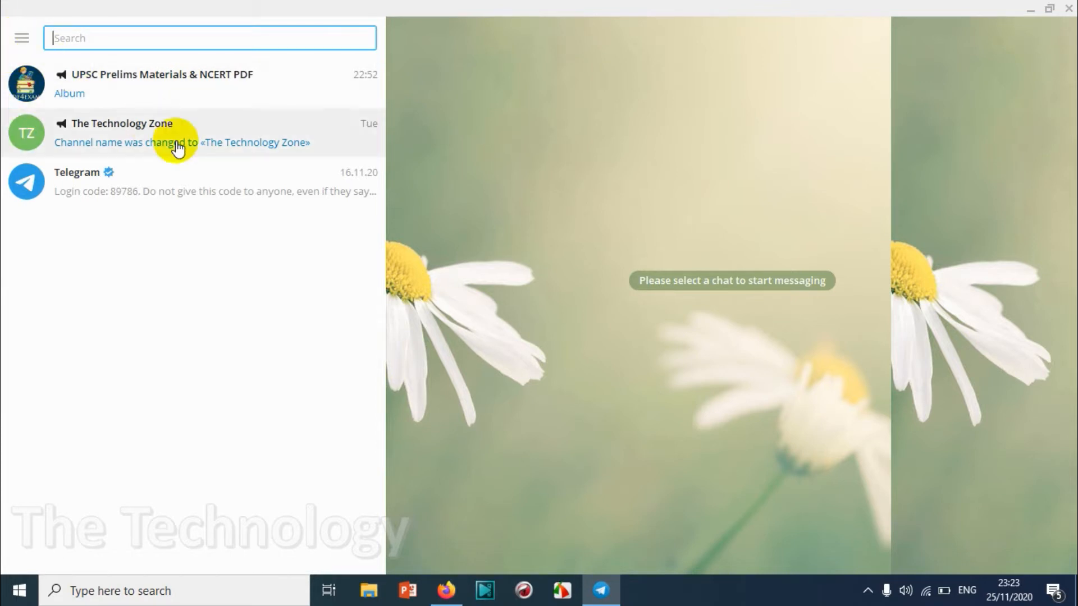
pyautogui.moveTo(177, 144)
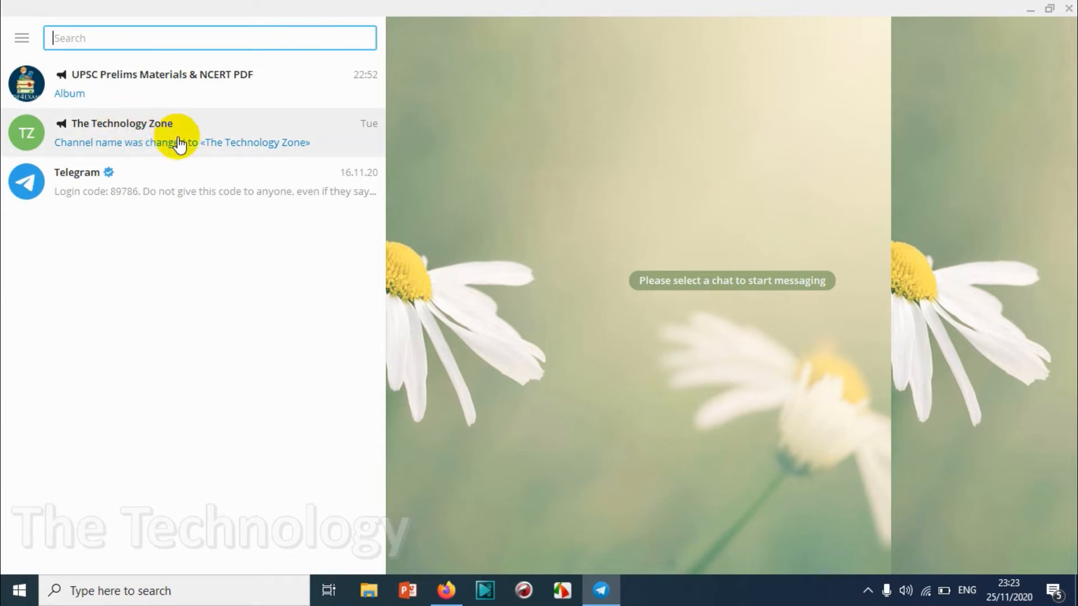
pyautogui.moveTo(140, 135)
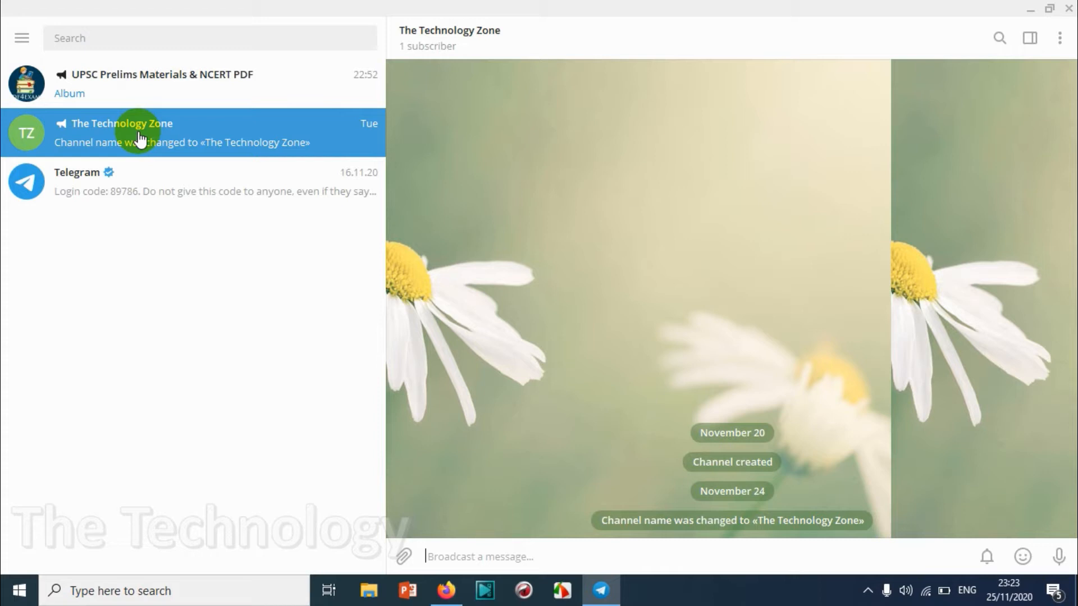
pyautogui.moveTo(198, 28)
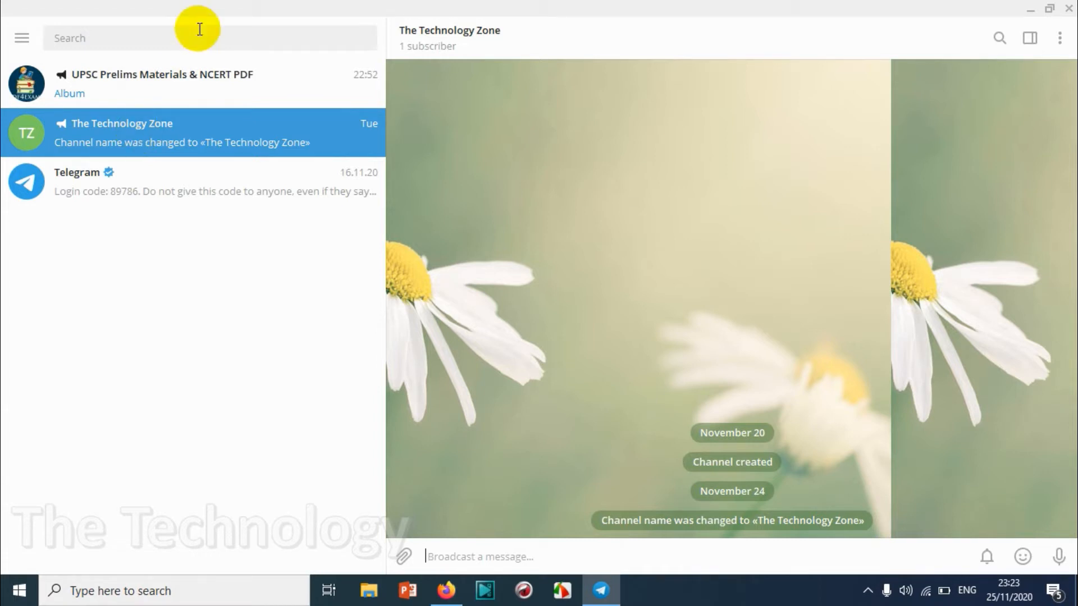
pyautogui.click(449, 30)
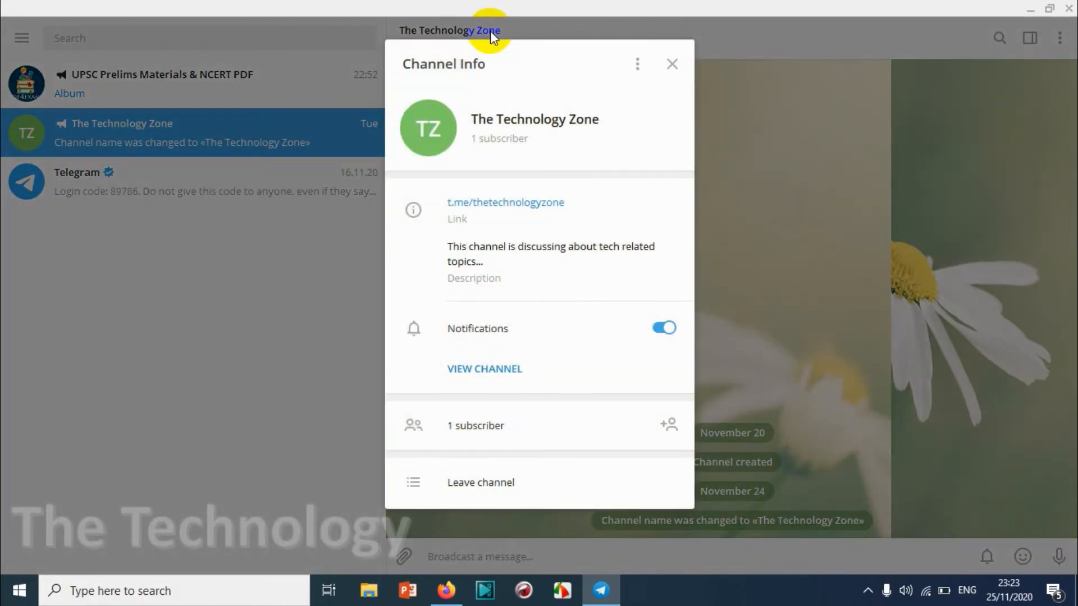
pyautogui.moveTo(175, 142)
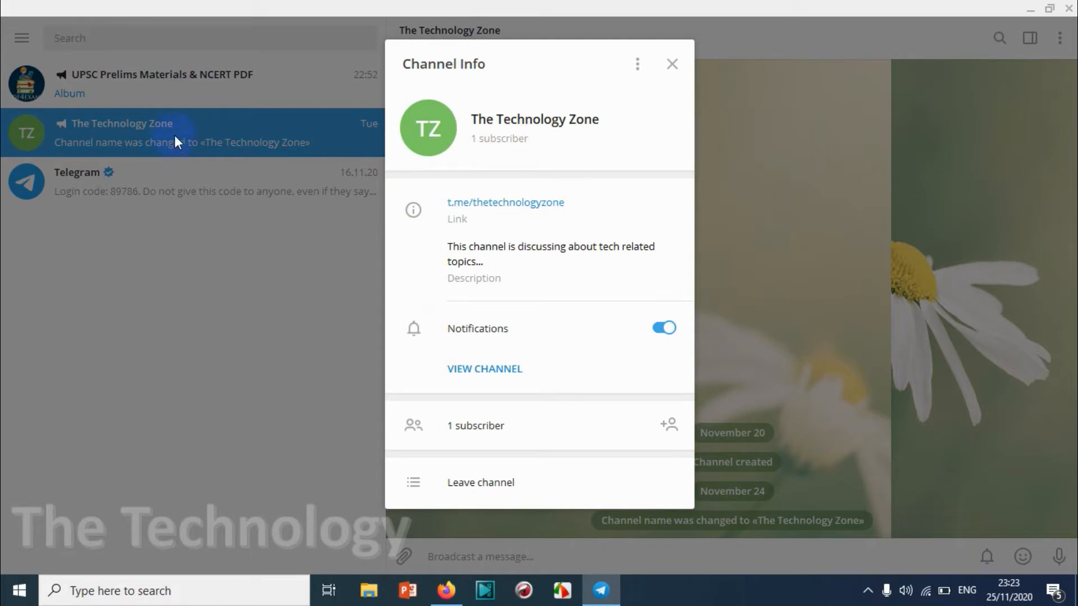
pyautogui.moveTo(545, 91)
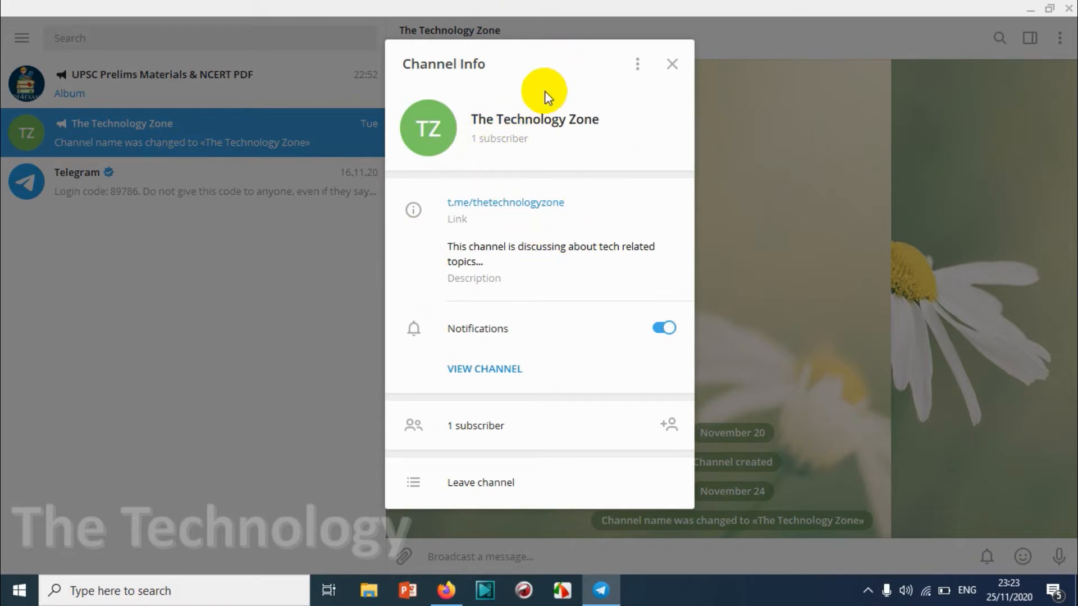
pyautogui.click(635, 64)
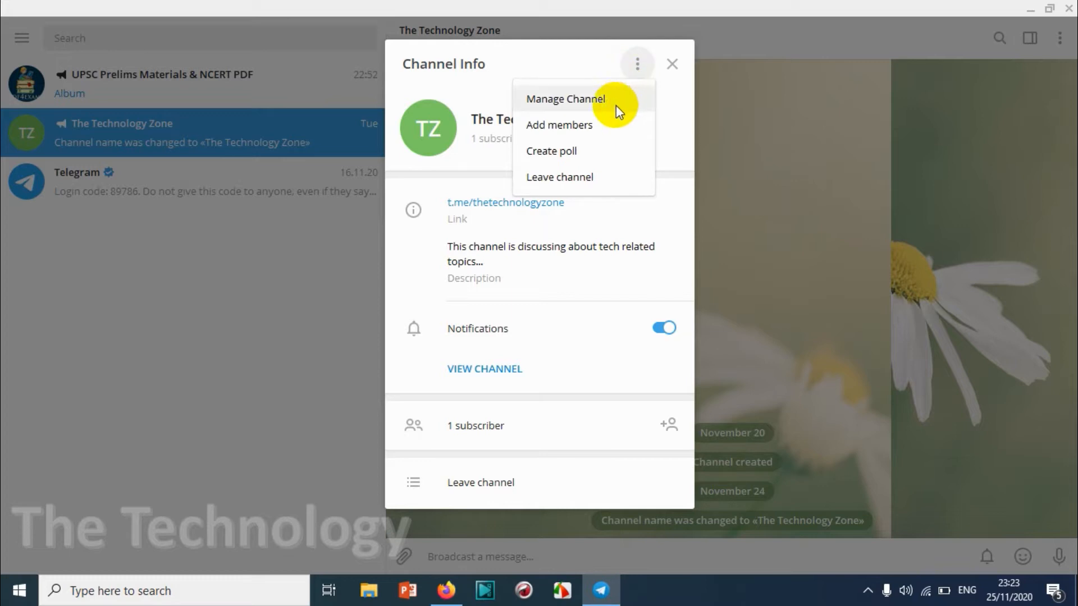
pyautogui.click(566, 99)
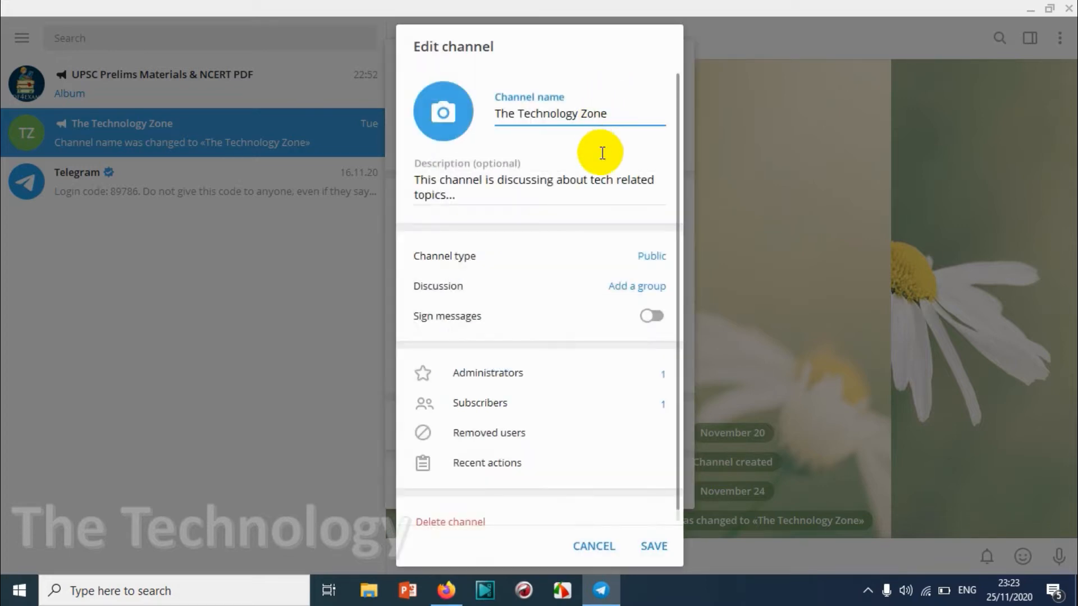
pyautogui.moveTo(512, 256)
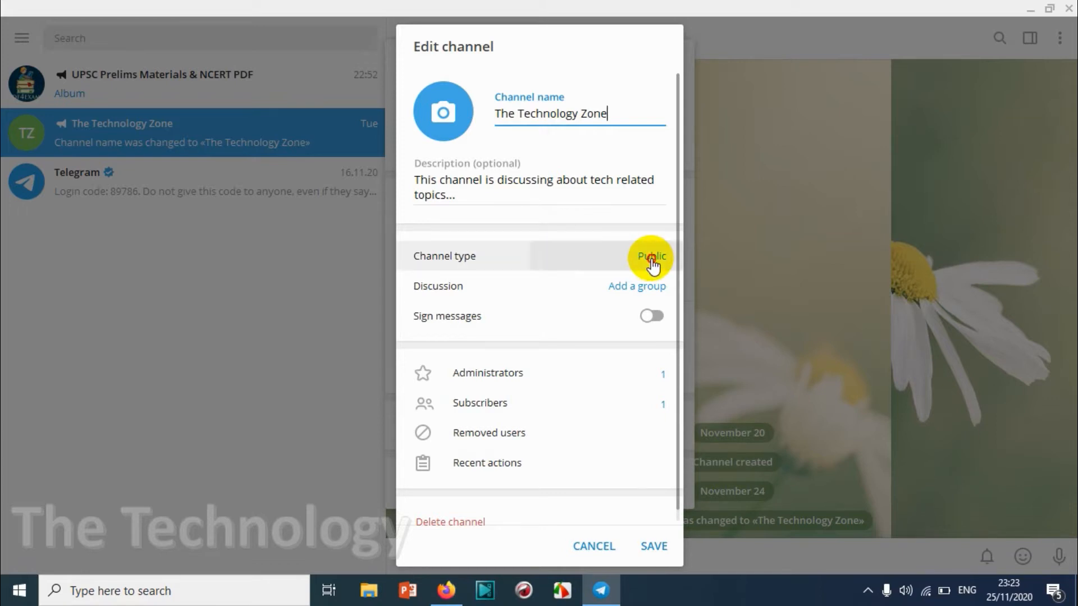
# - Open Channel type and toggle between Private and Public options
pyautogui.click(649, 256)
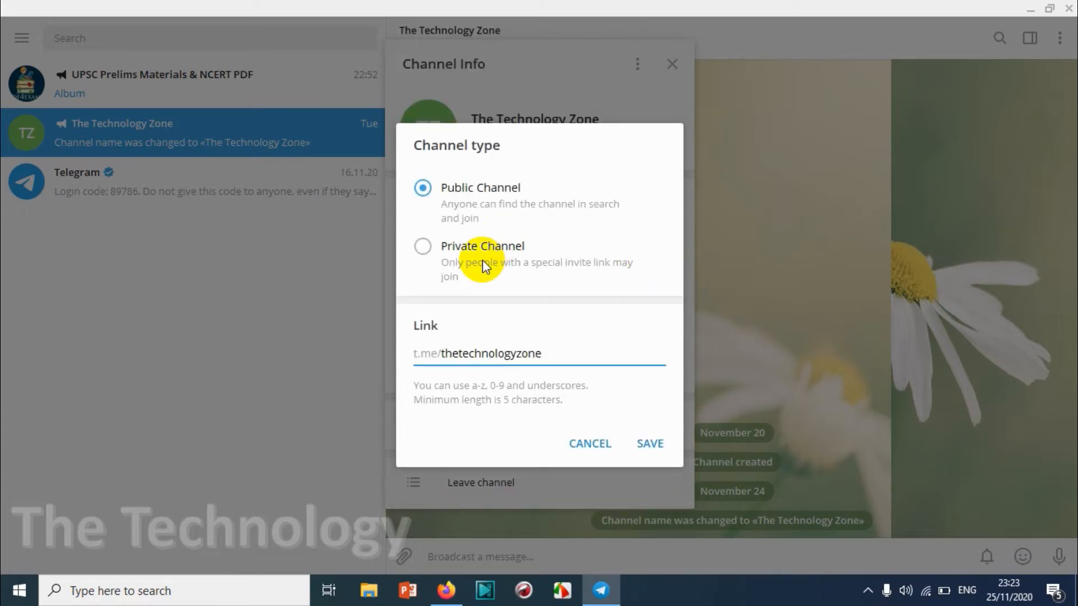
pyautogui.click(422, 246)
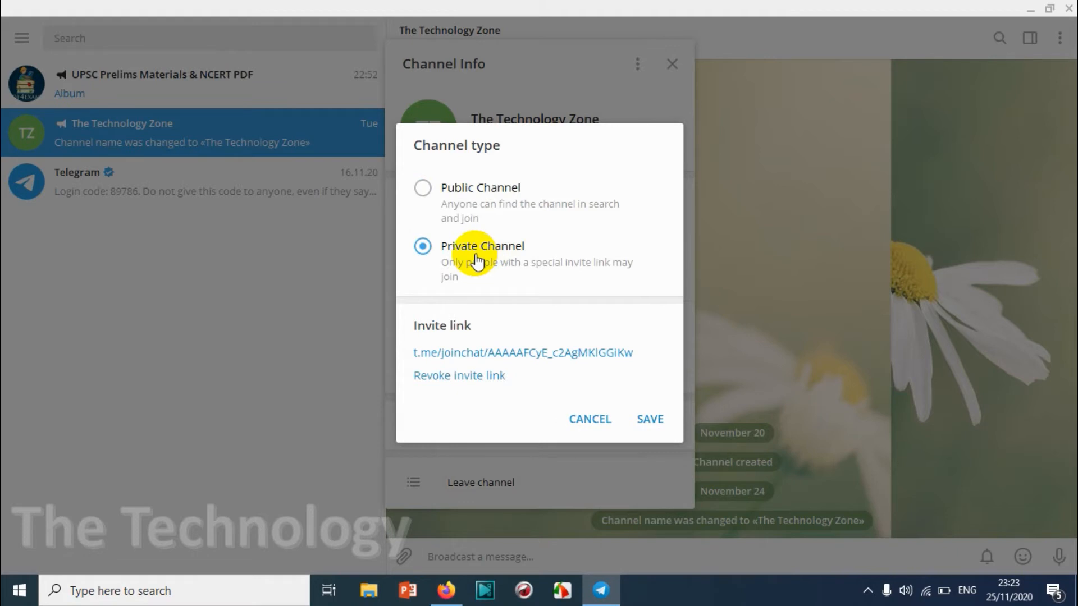
pyautogui.moveTo(477, 197)
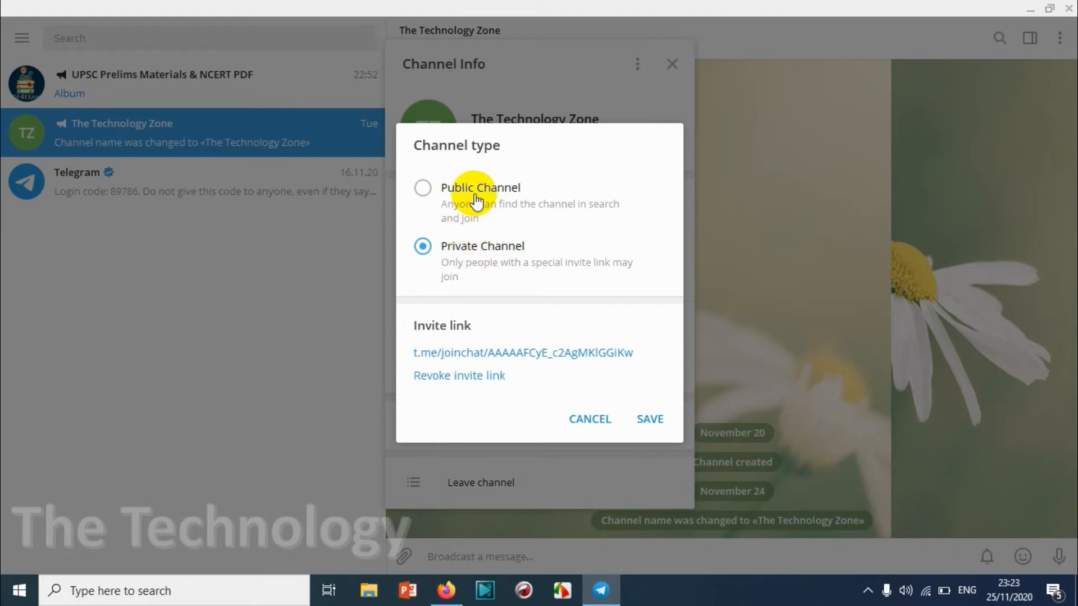
pyautogui.click(423, 187)
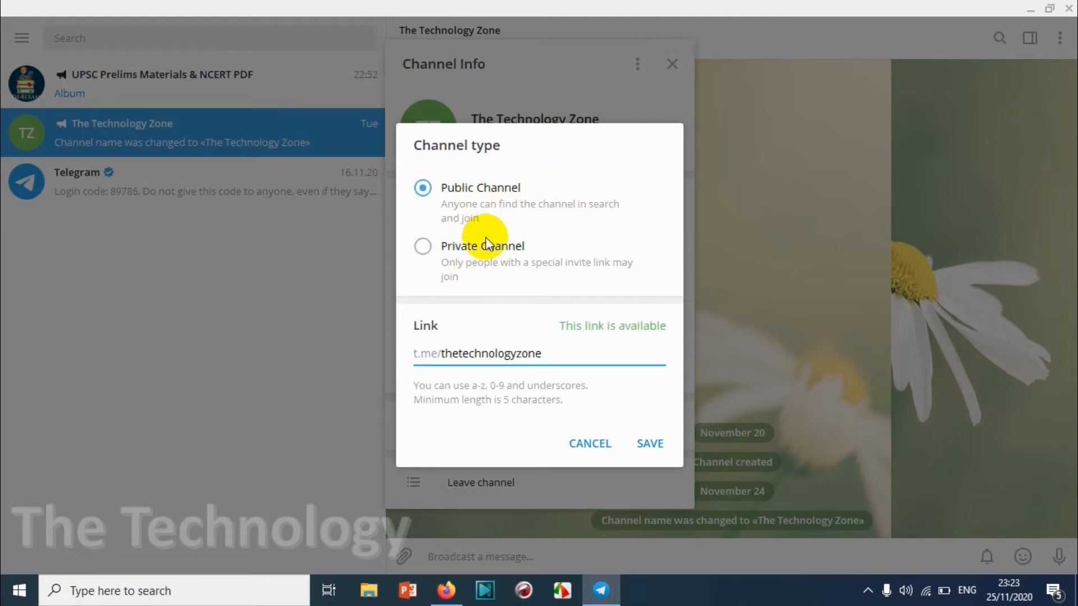
pyautogui.click(422, 246)
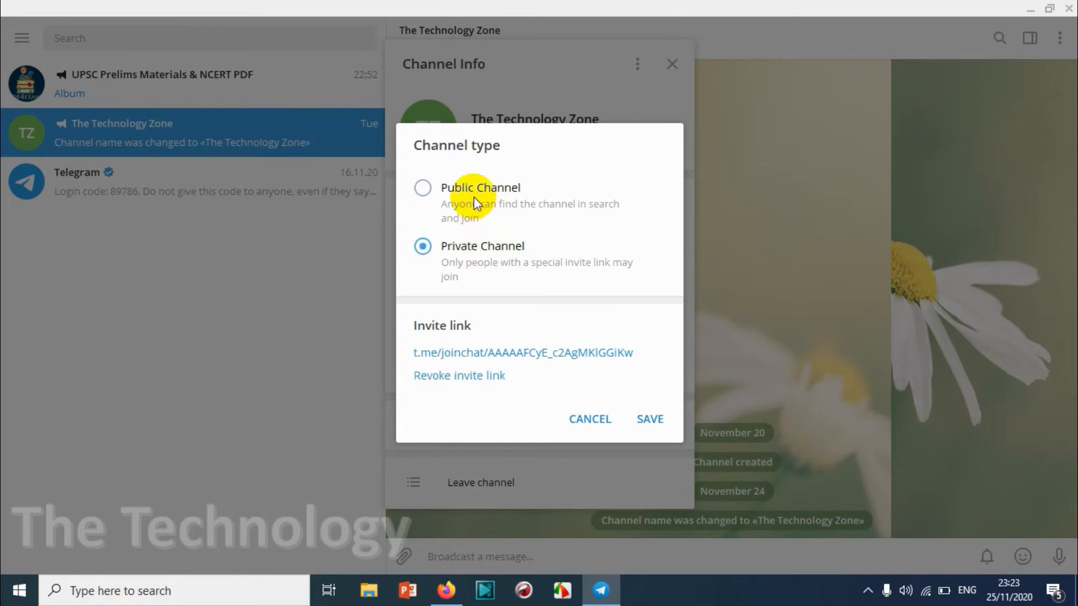
# - Settle on Private Channel, copy the invite link, and save the type
pyautogui.click(422, 187)
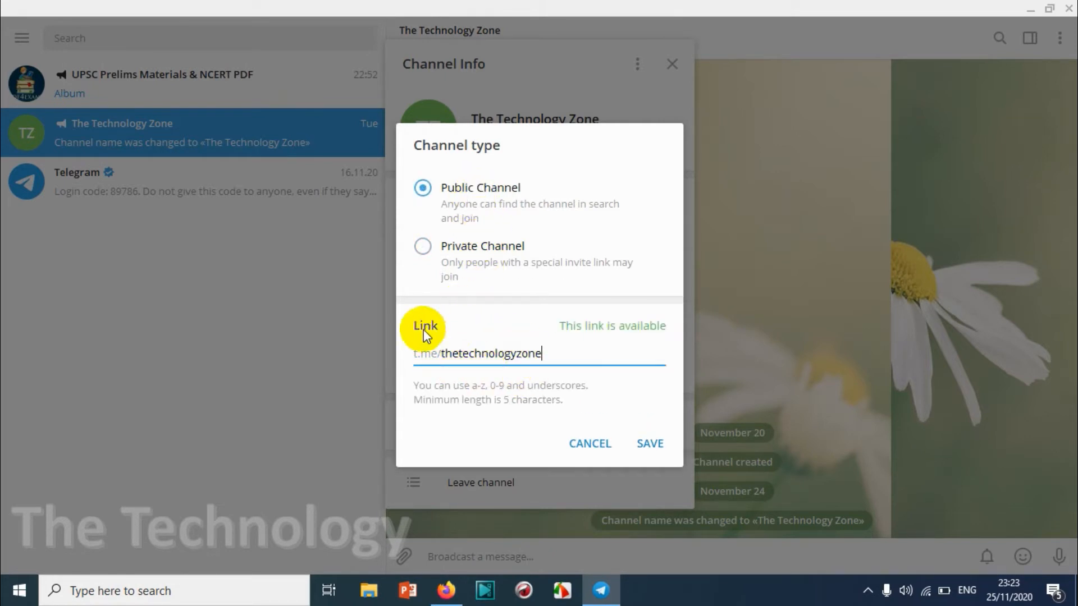
pyautogui.click(422, 246)
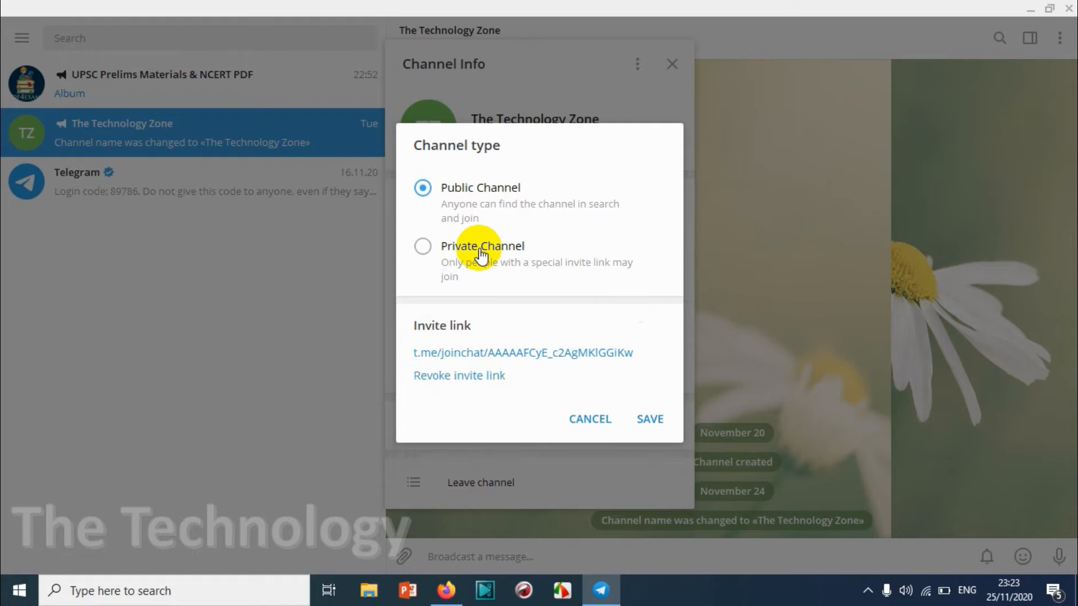
pyautogui.click(423, 246)
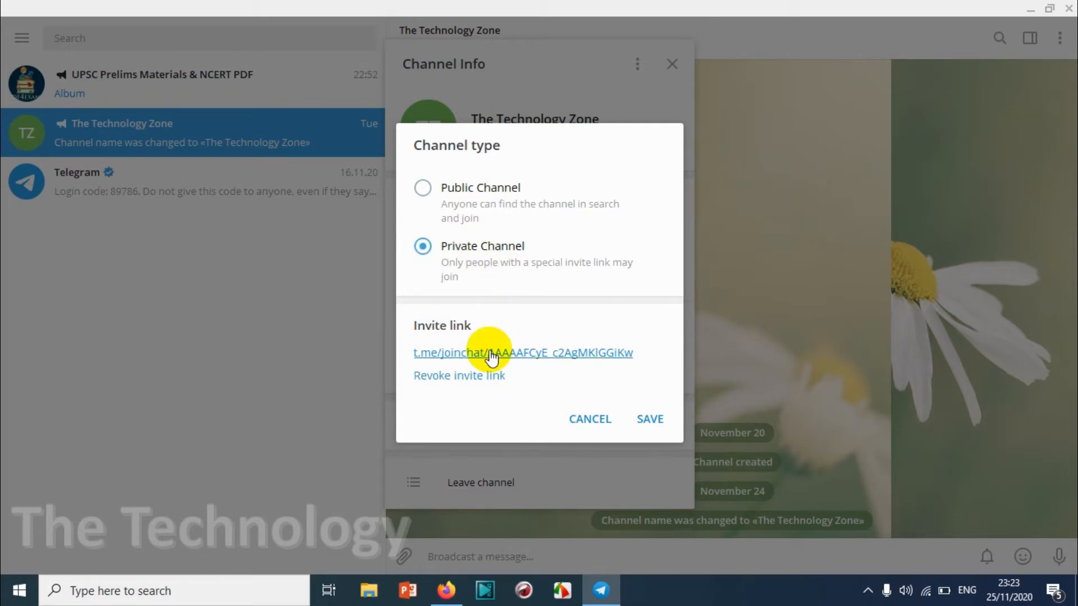
pyautogui.moveTo(550, 354)
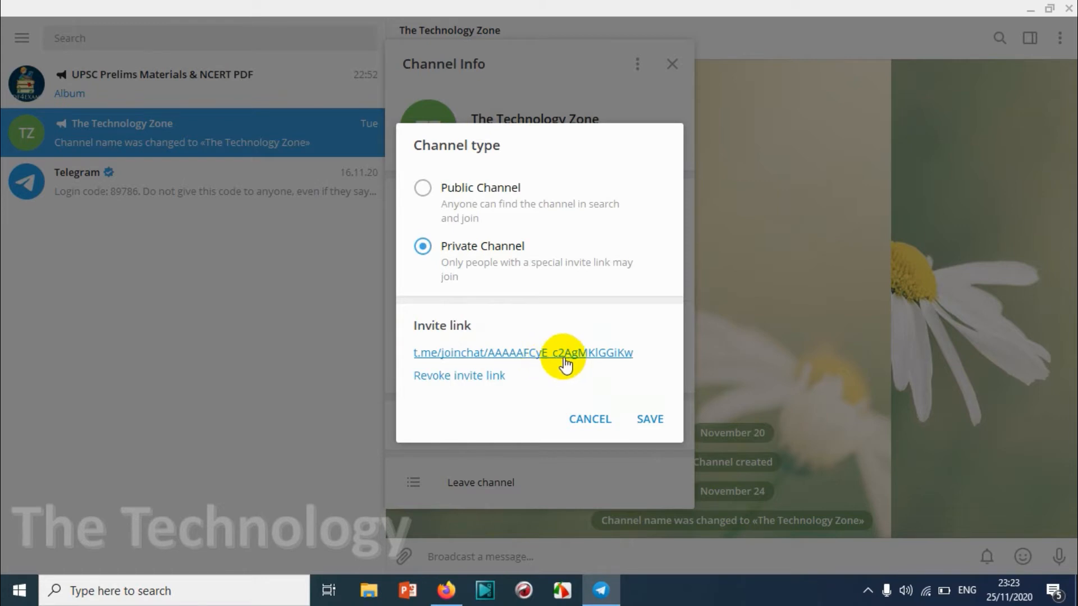
pyautogui.moveTo(527, 358)
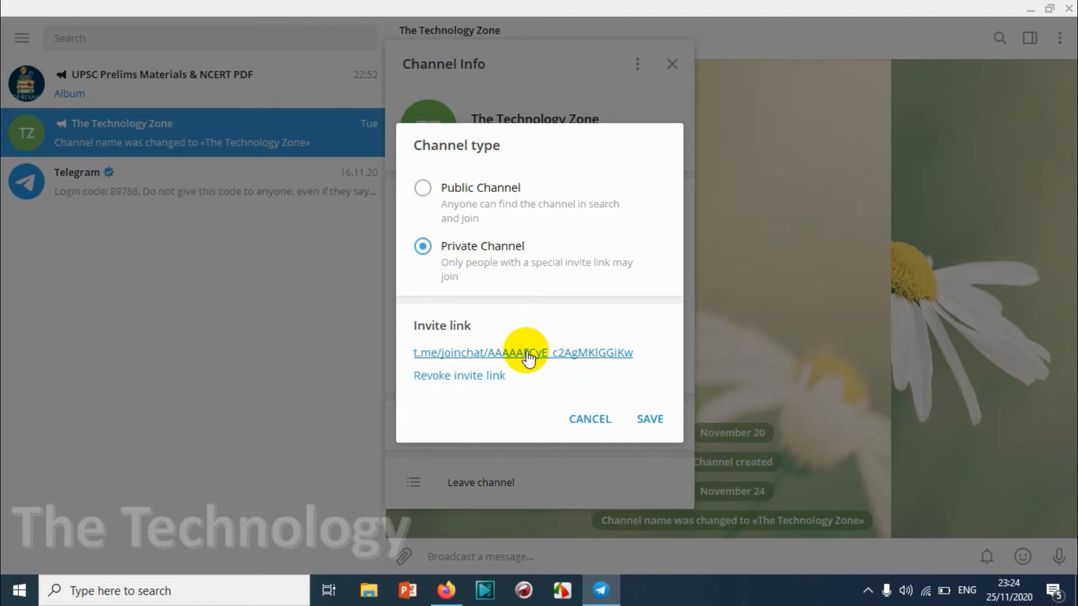
pyautogui.moveTo(555, 293)
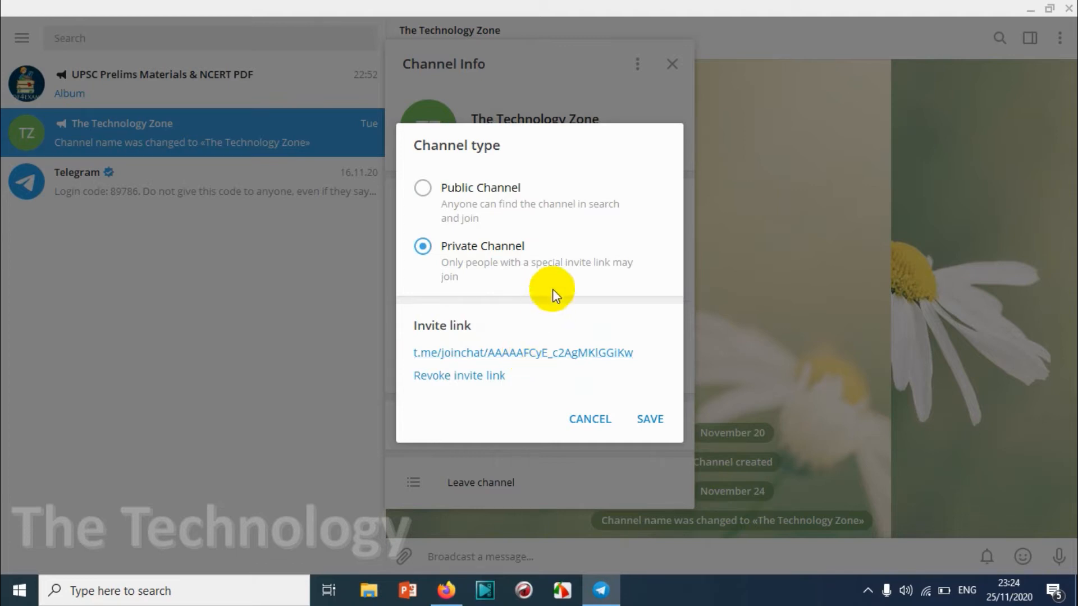
pyautogui.moveTo(649, 419)
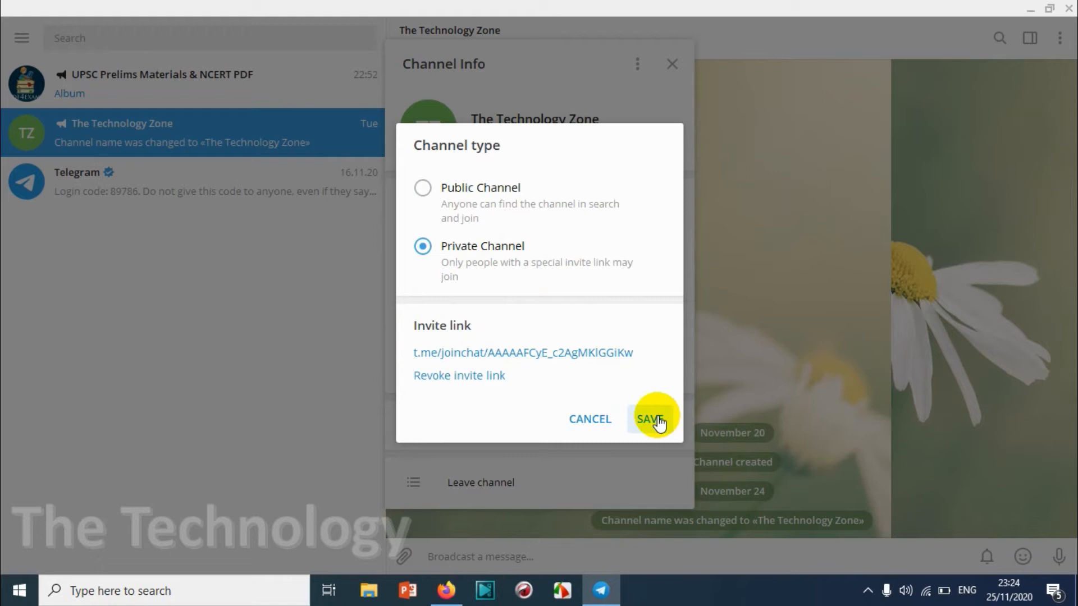
pyautogui.click(651, 419)
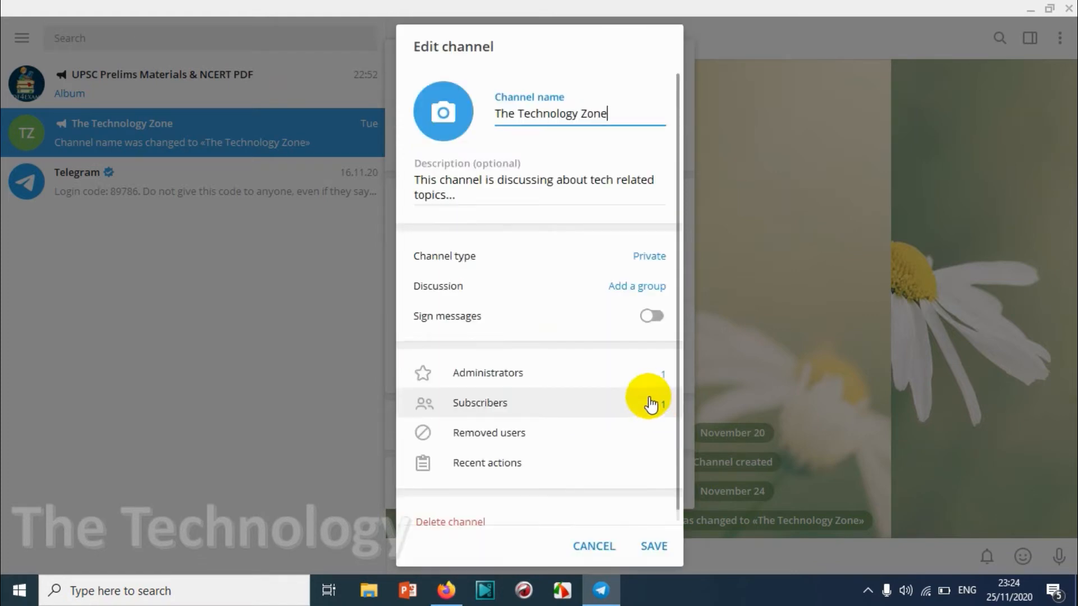
pyautogui.moveTo(593, 285)
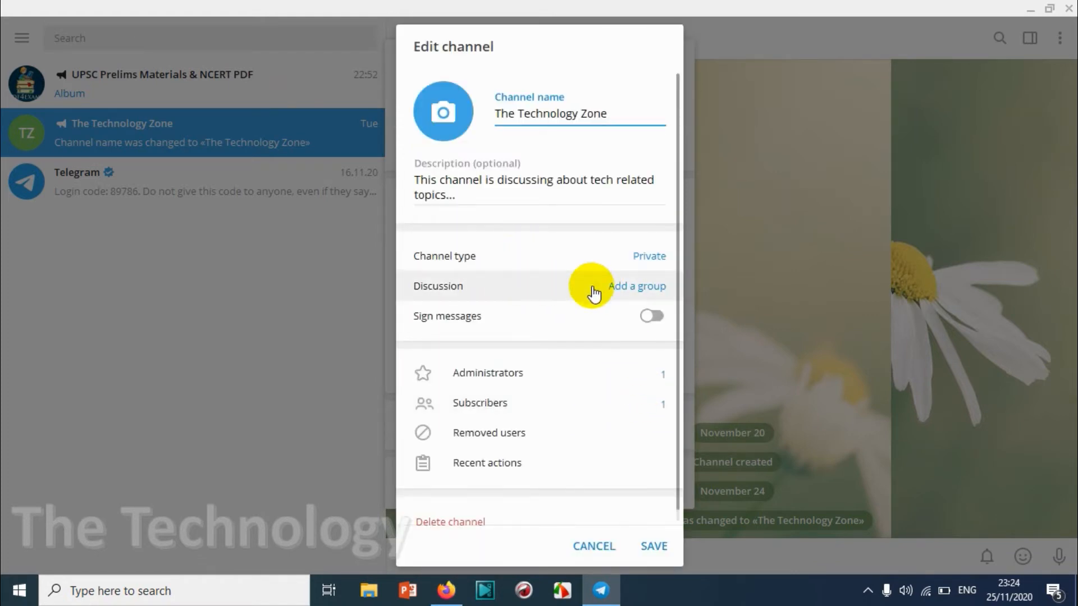
pyautogui.moveTo(642, 267)
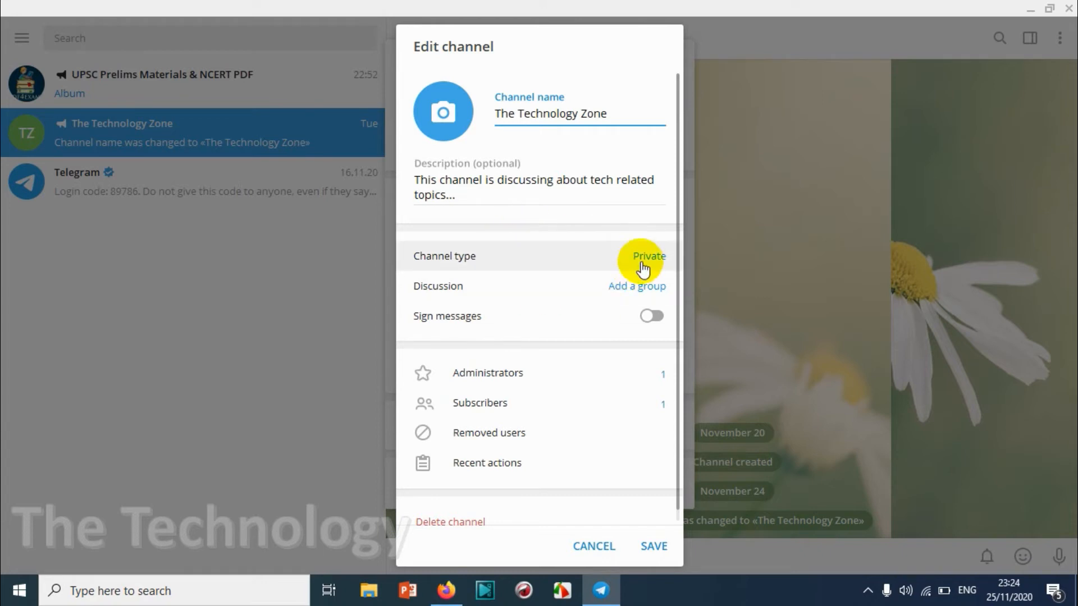
pyautogui.moveTo(653, 545)
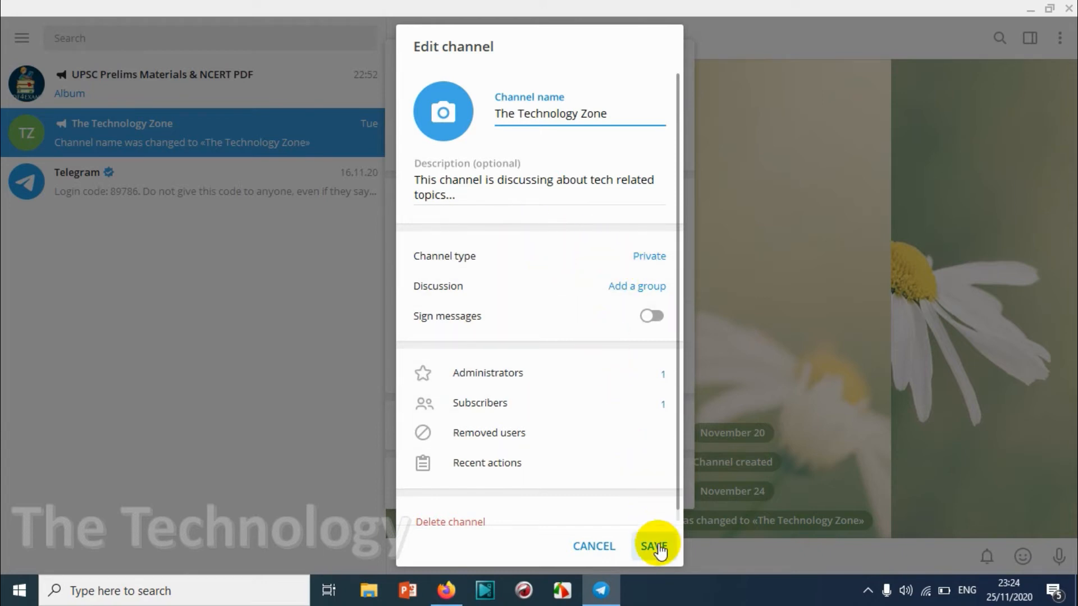
# - Save the edited channel settings with type Private and return to Channel Info
pyautogui.click(655, 545)
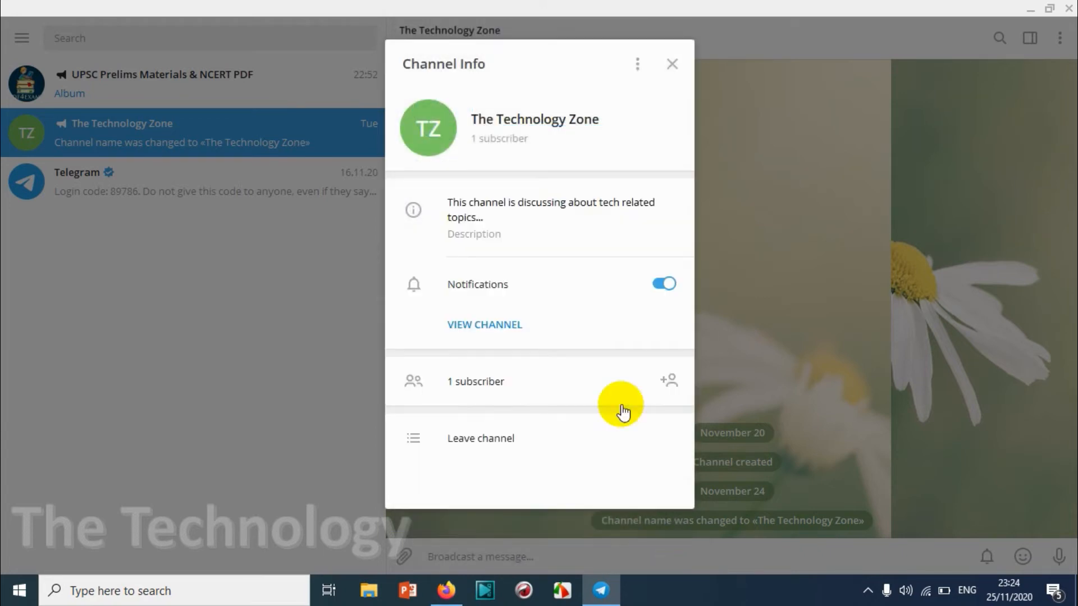
# - Close and reopen Channel Info, then open Manage Channel for The Technology Zone again
pyautogui.click(671, 64)
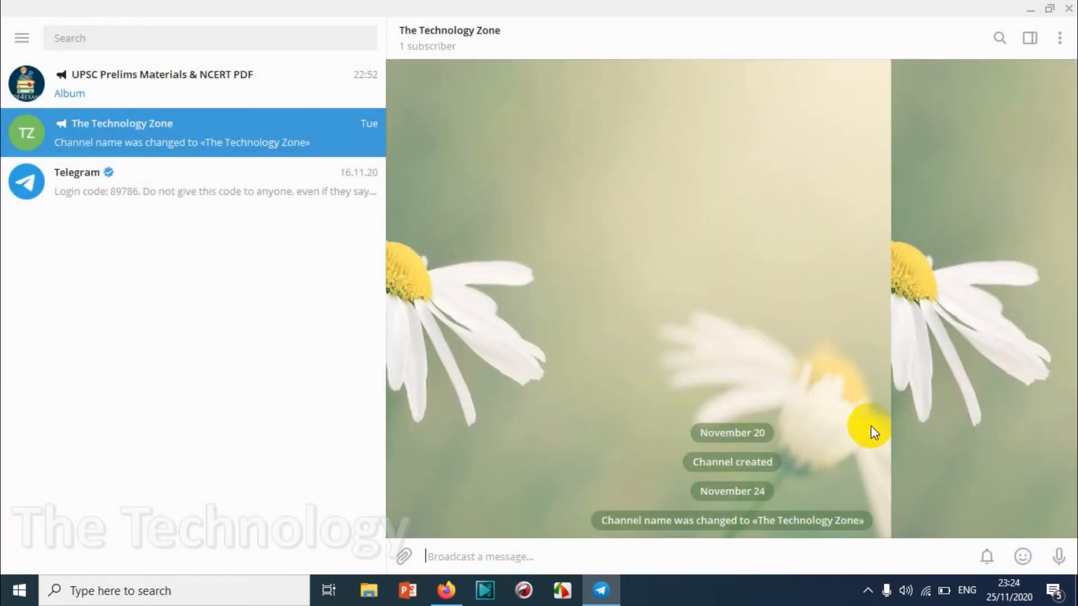
pyautogui.moveTo(832, 491)
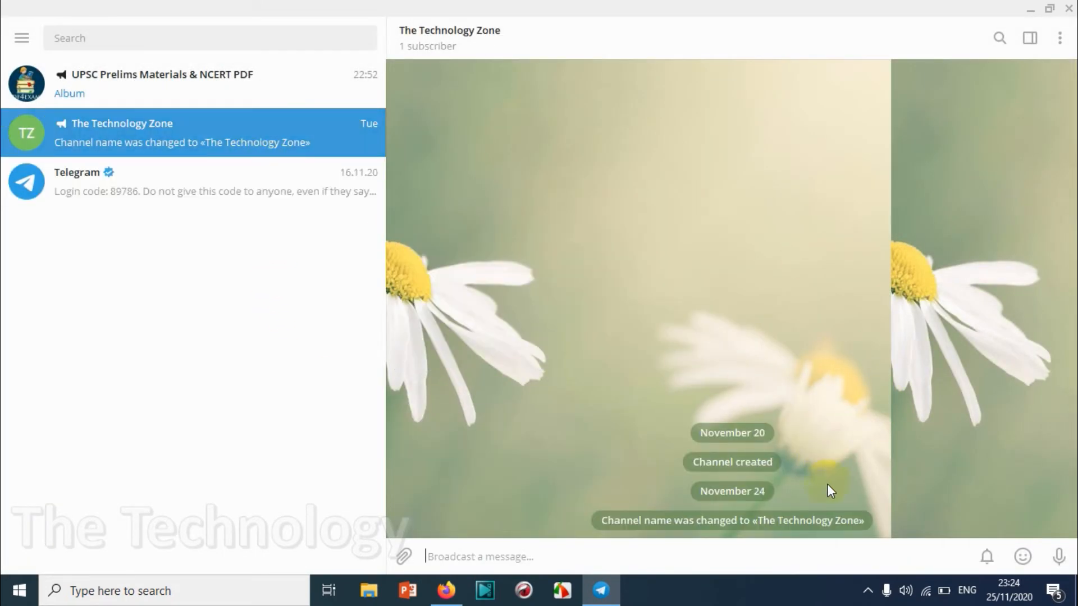
pyautogui.click(450, 30)
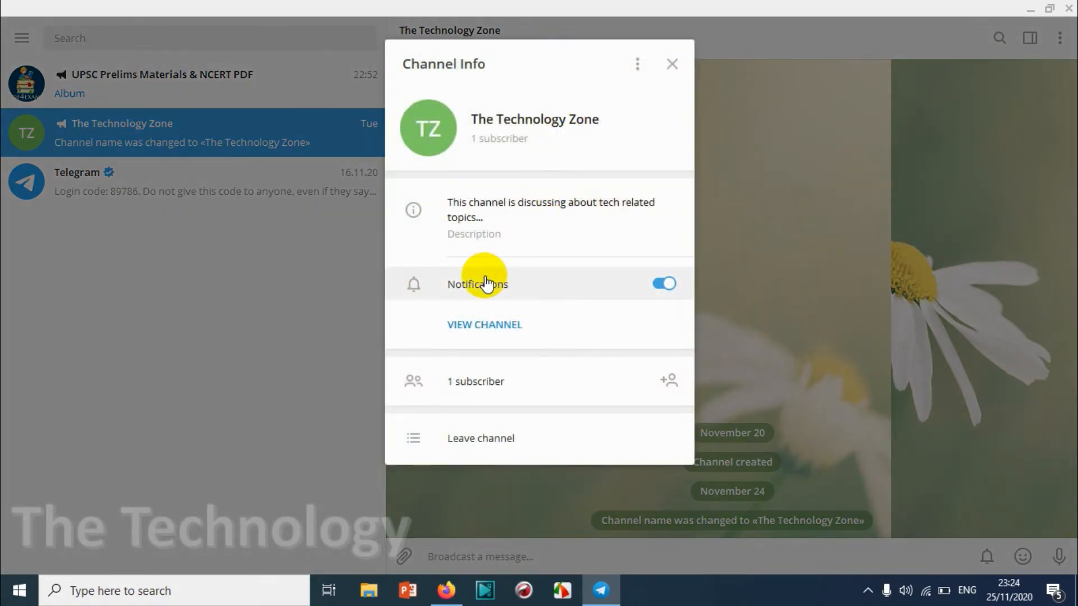
pyautogui.click(635, 64)
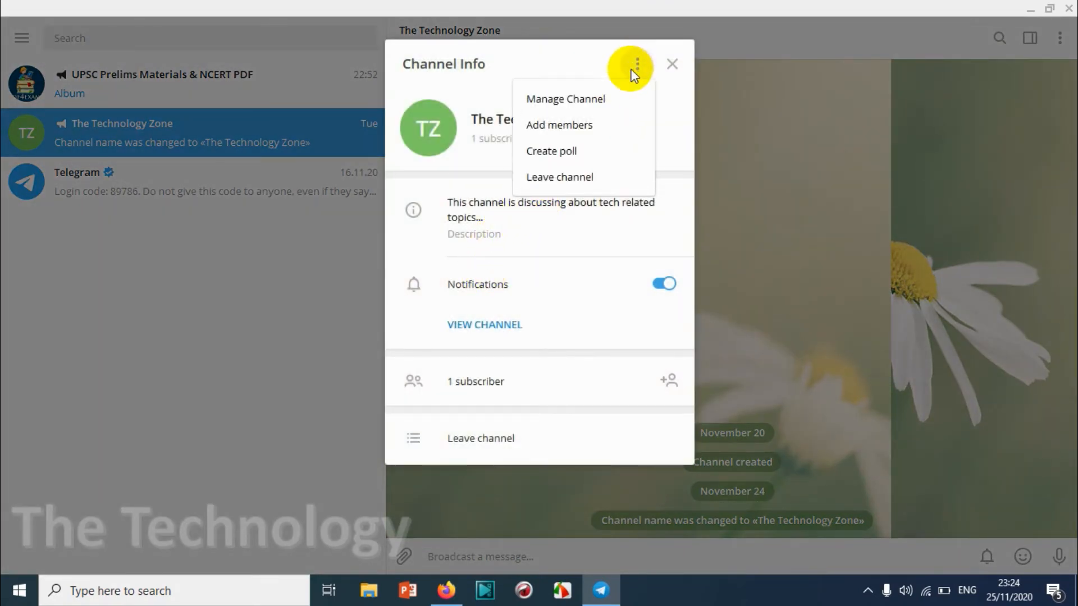
pyautogui.click(566, 98)
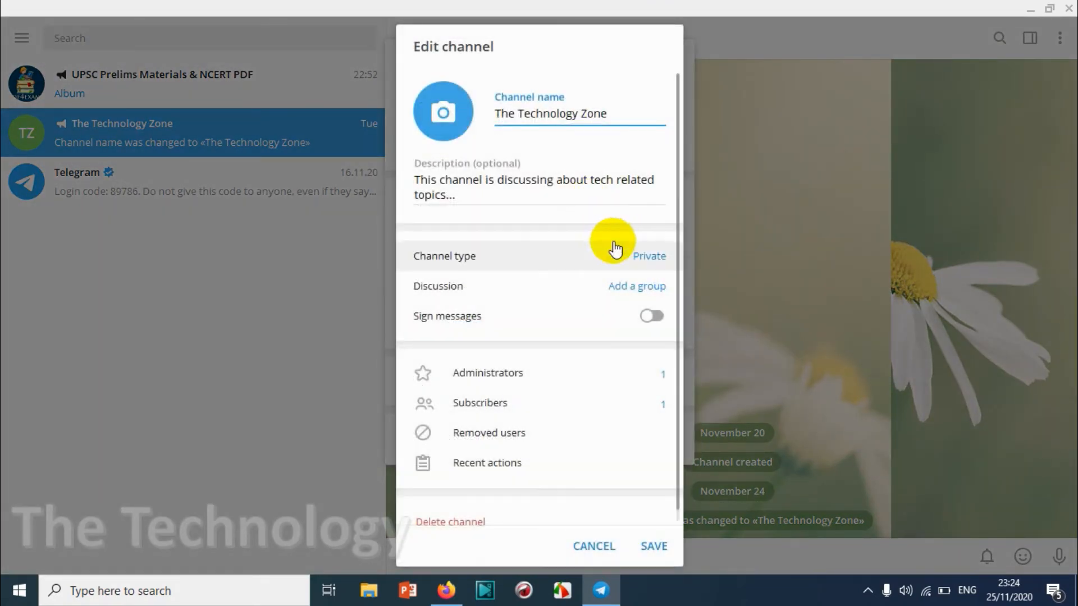
pyautogui.moveTo(630, 268)
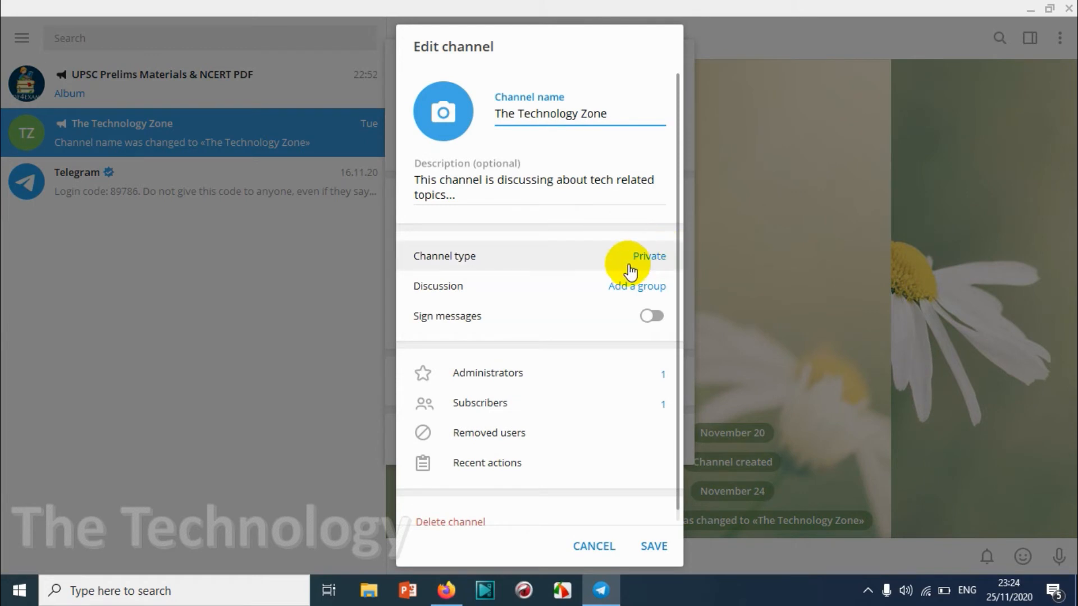
pyautogui.moveTo(557, 263)
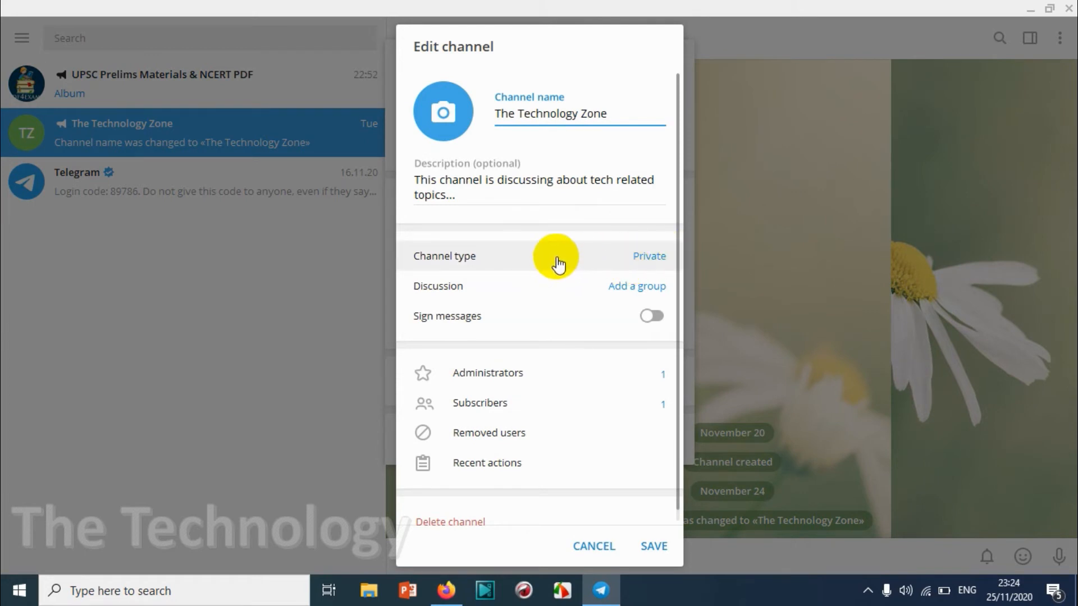
pyautogui.moveTo(536, 263)
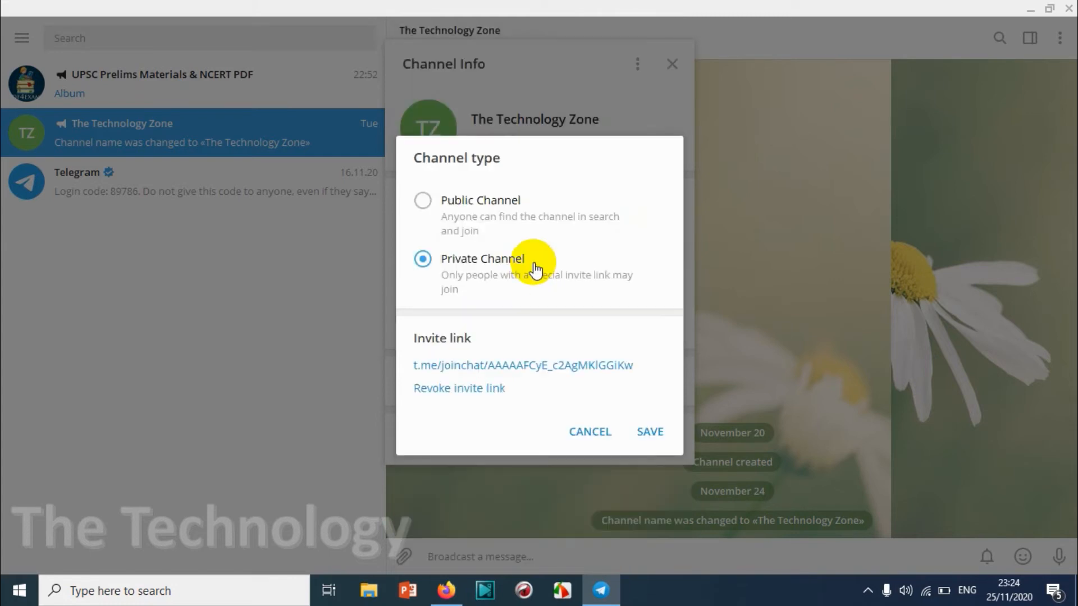
pyautogui.moveTo(507, 371)
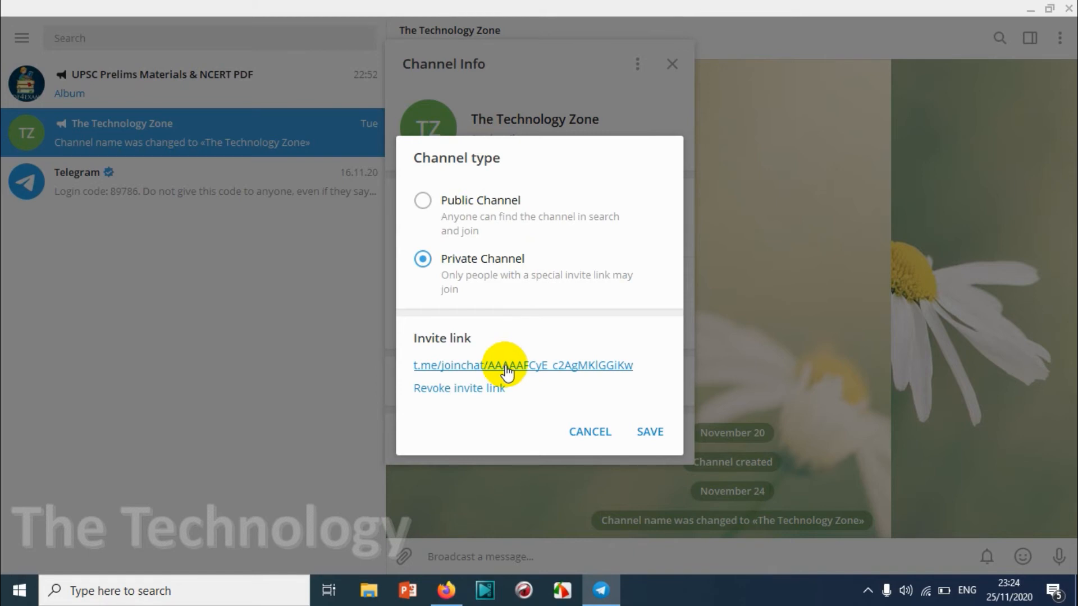
pyautogui.moveTo(524, 375)
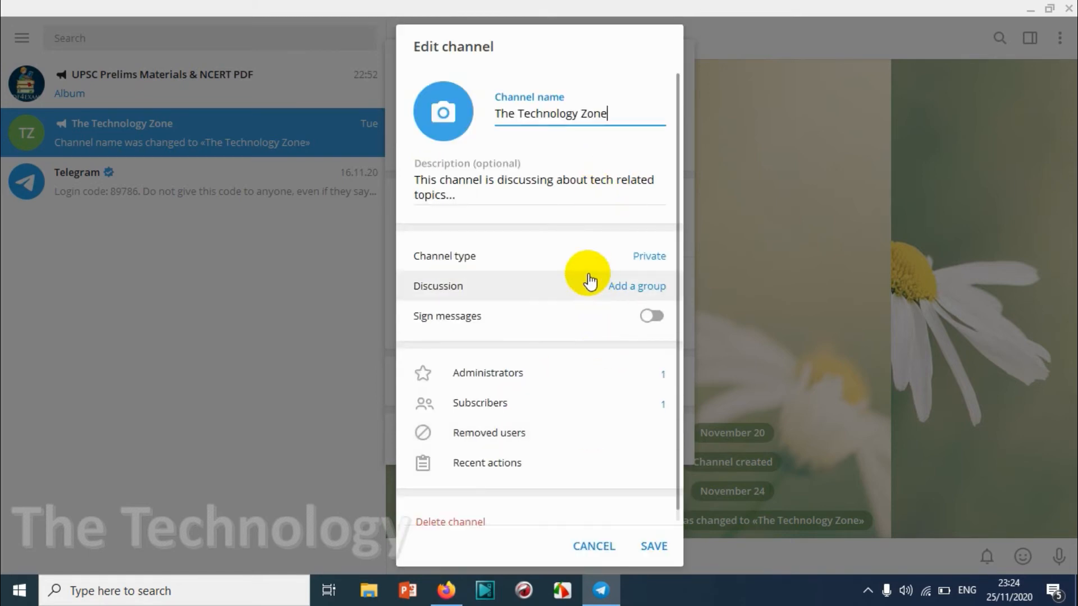
pyautogui.moveTo(590, 261)
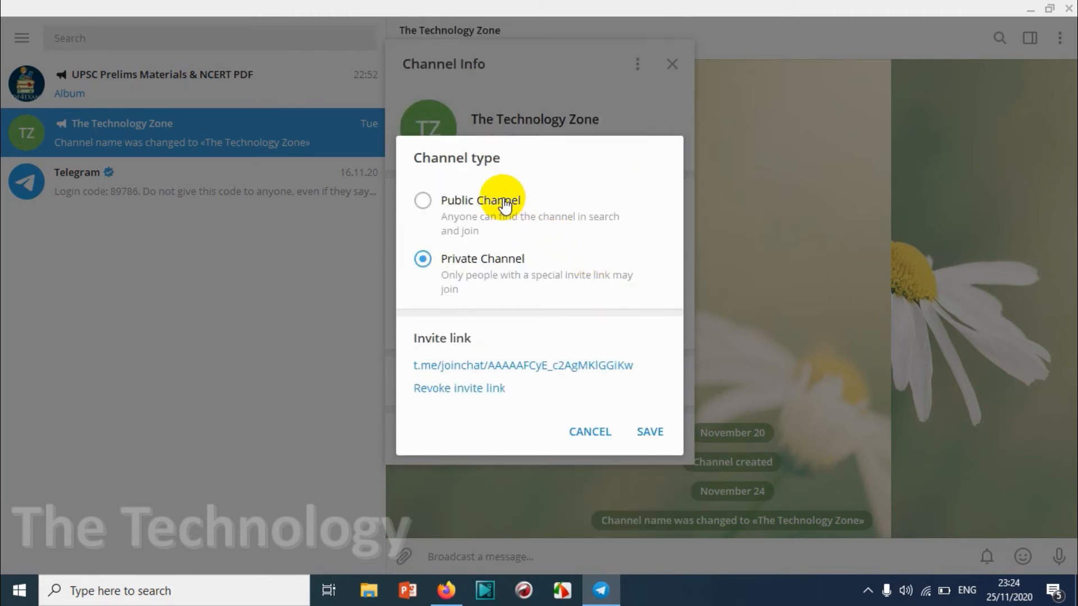
# - Make the channel public with the link t.me/thetechnologyzone and save
pyautogui.click(422, 200)
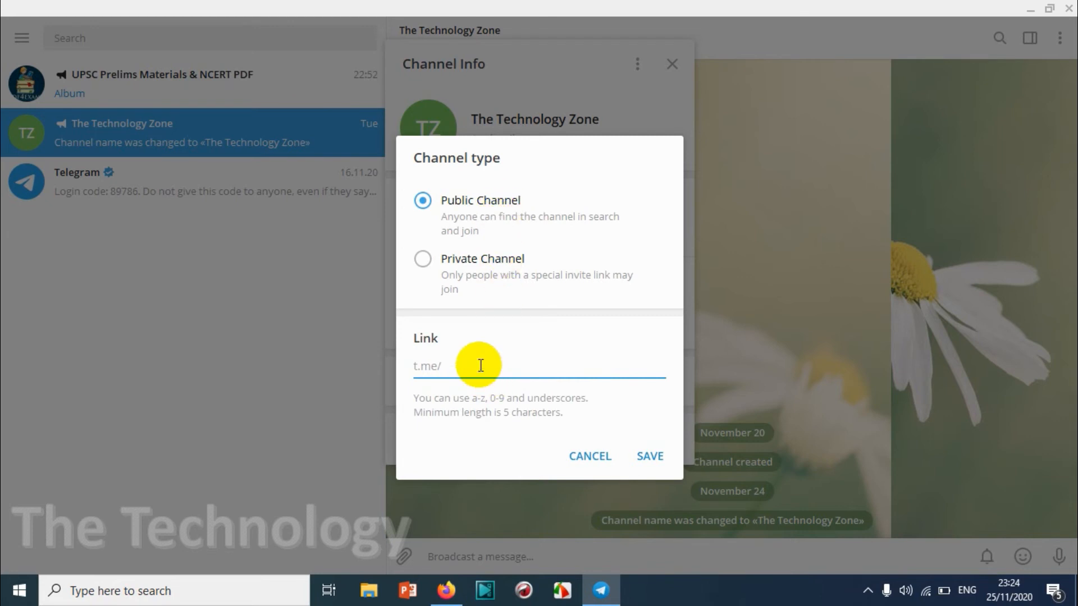
pyautogui.write('techn')
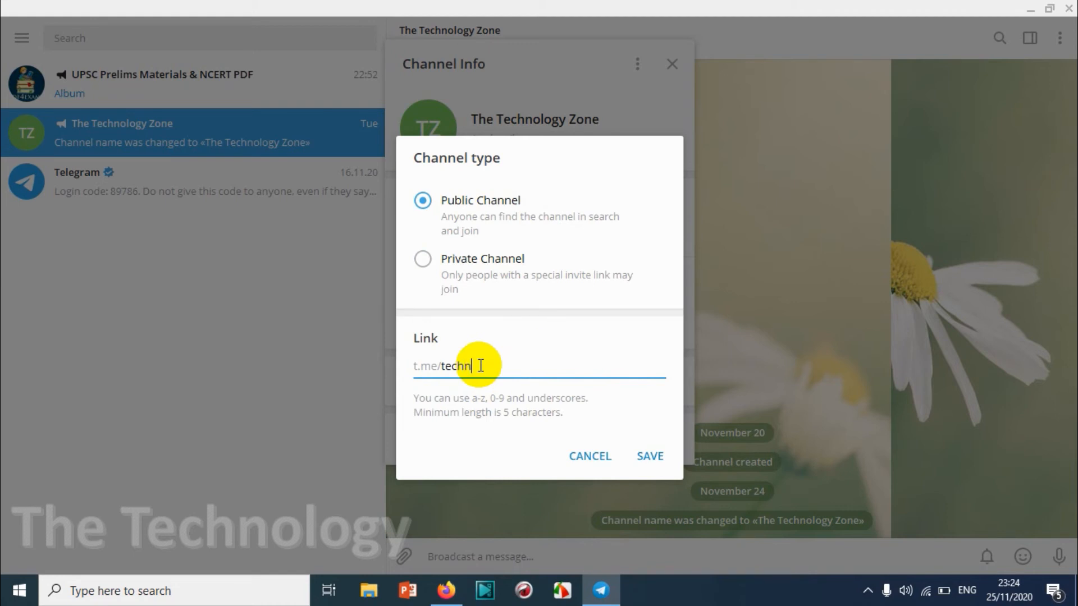
pyautogui.write('ologyz')
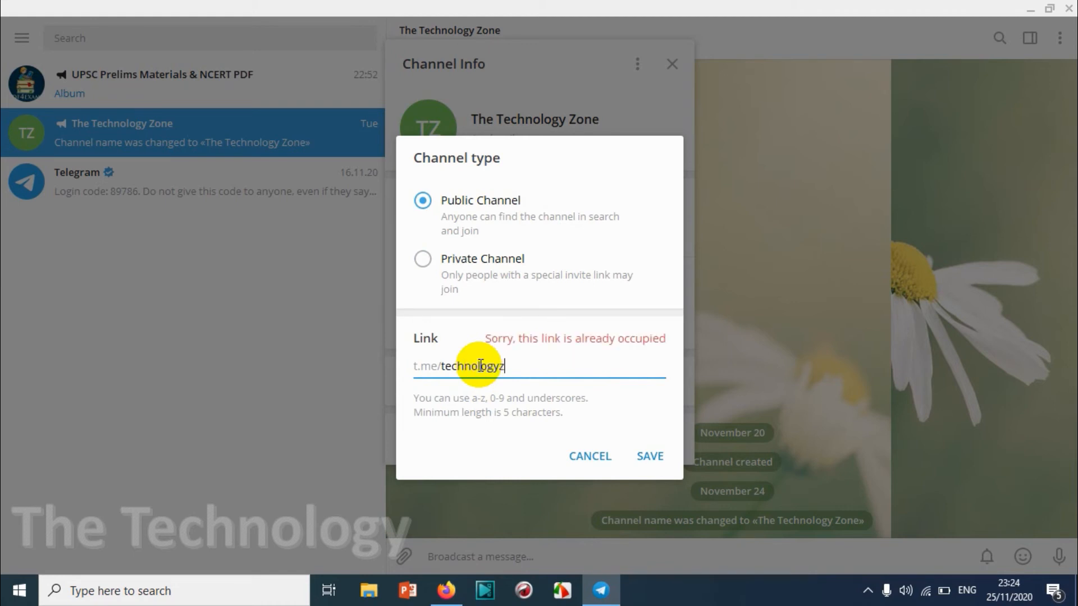
pyautogui.write('one')
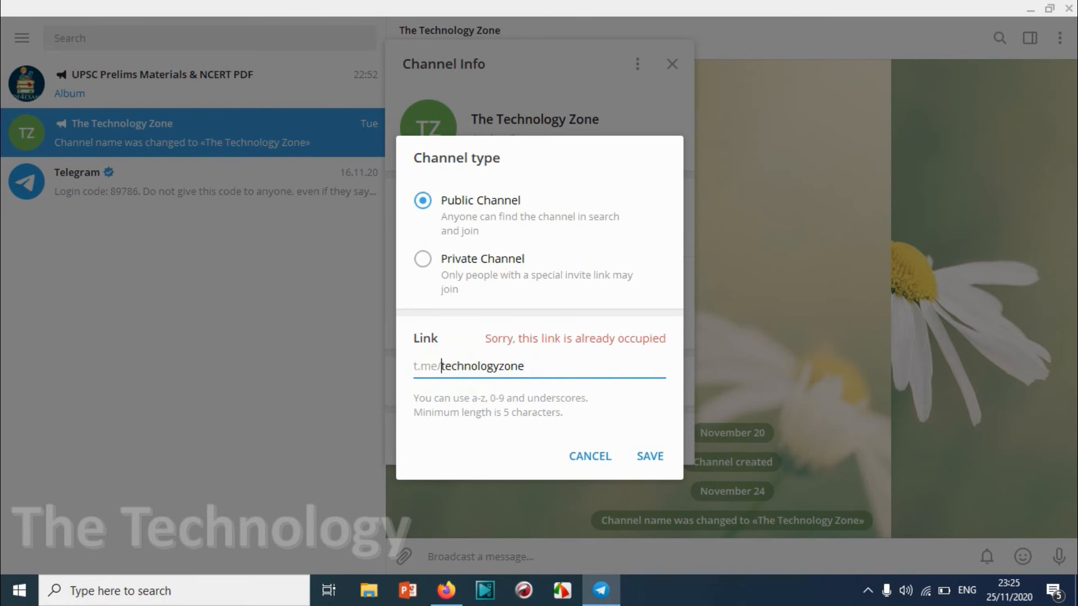
pyautogui.write('the')
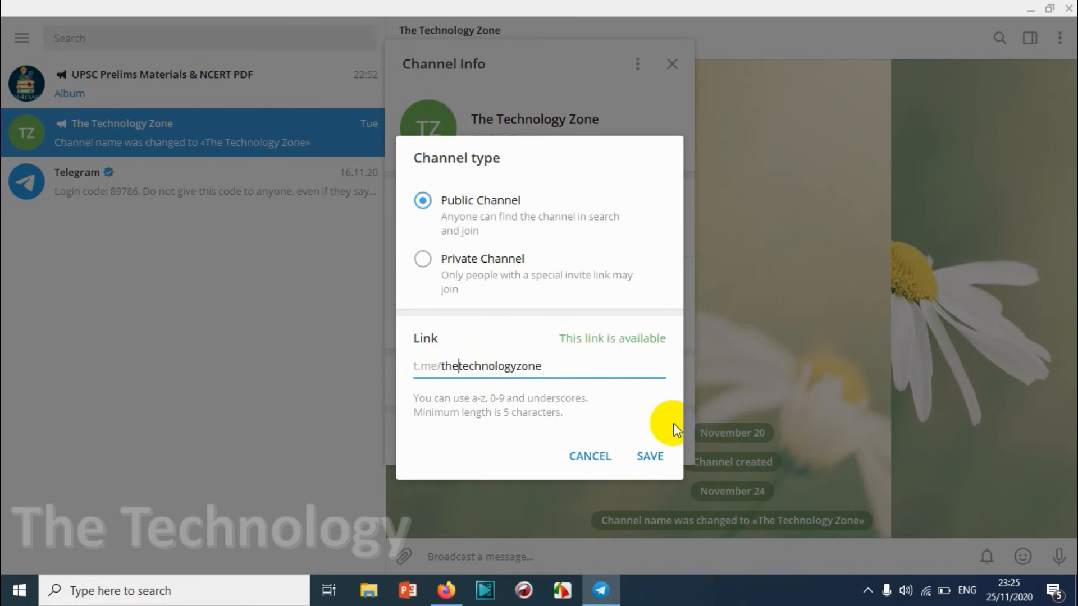
pyautogui.click(649, 455)
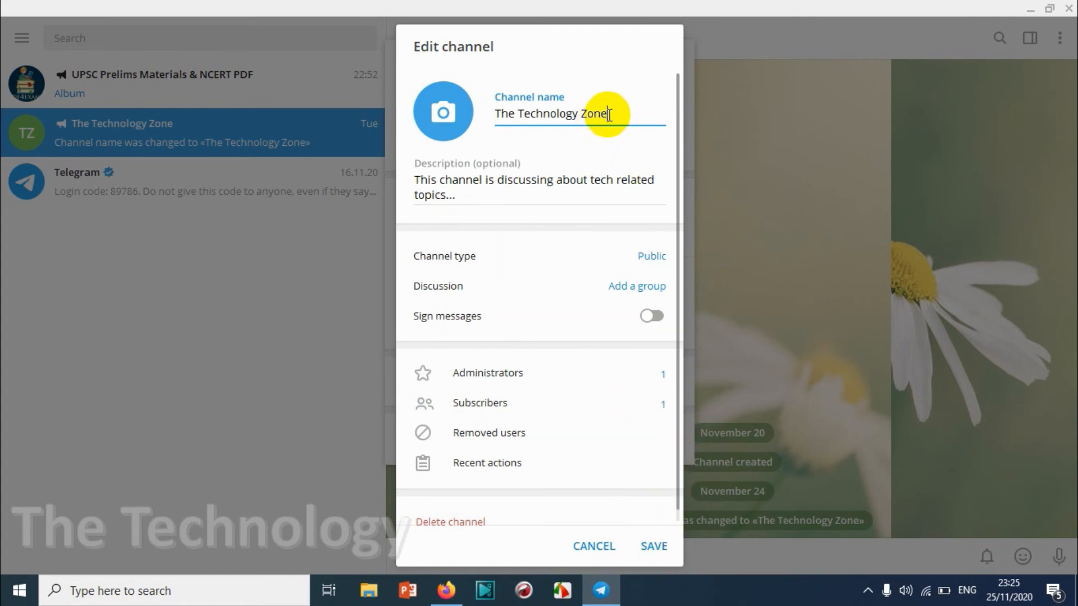
# - Delete ' Zone' from the channel name so it reads 'The Technology', and save
pyautogui.press('Backspace')
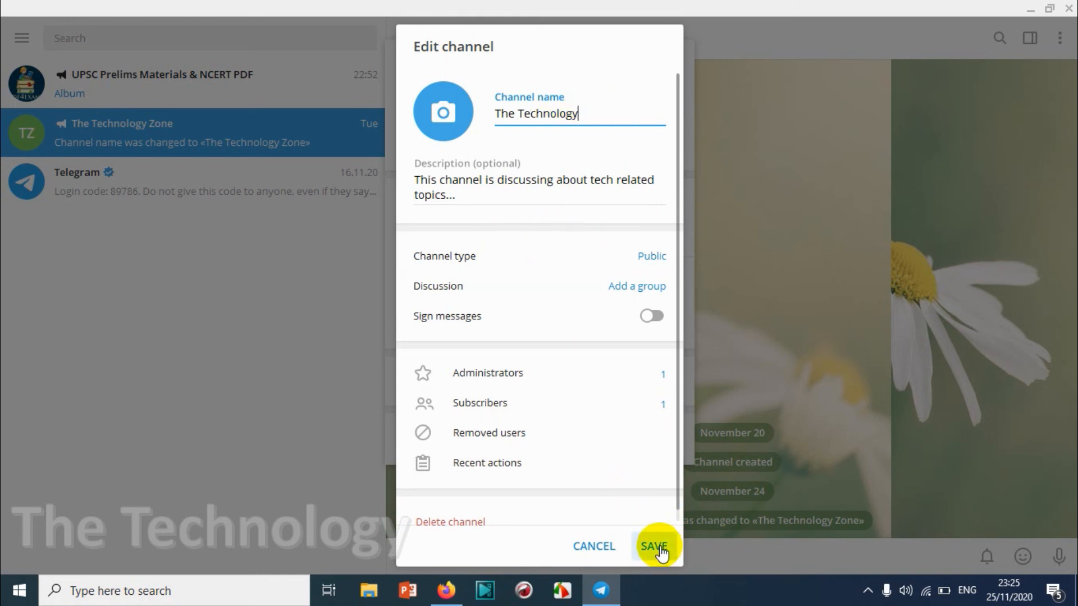
pyautogui.click(653, 546)
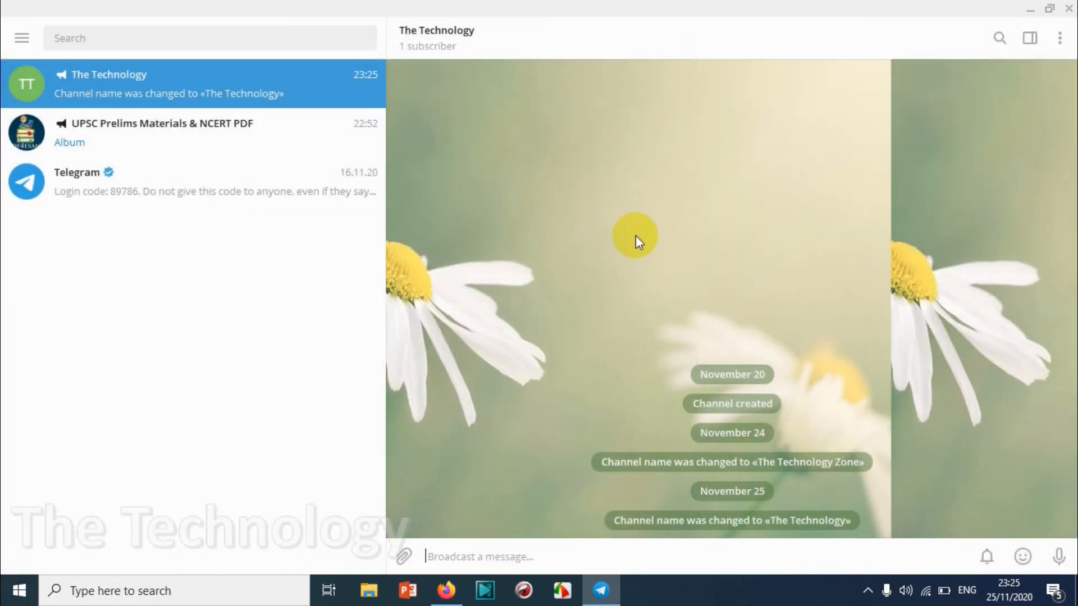
pyautogui.moveTo(286, 180)
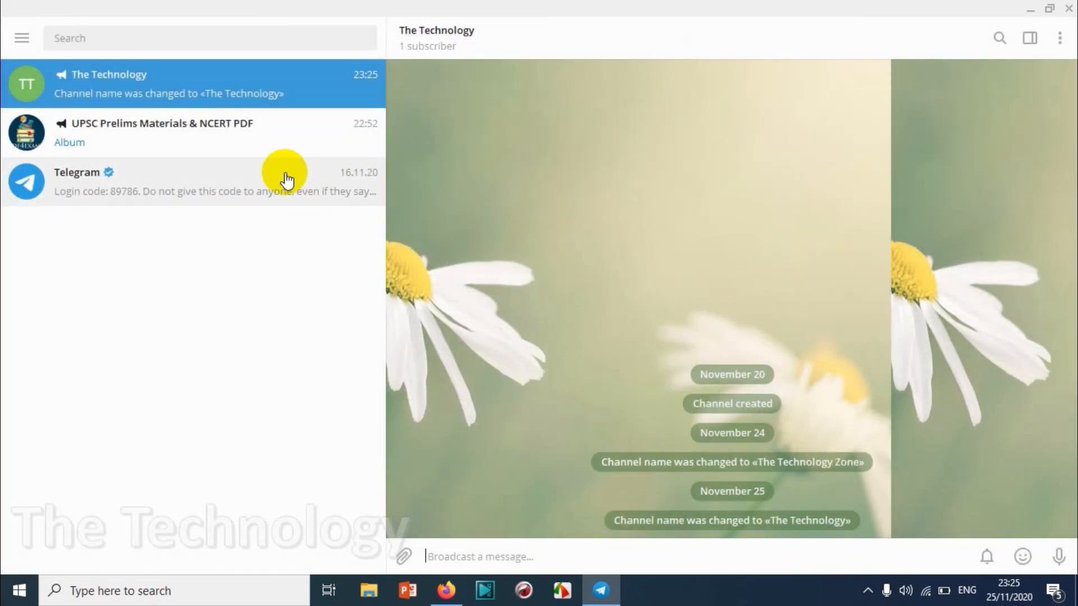